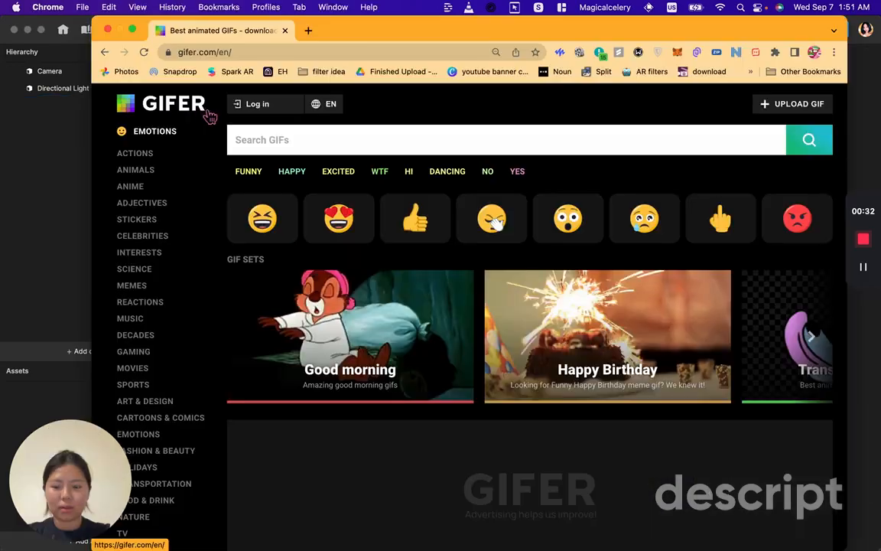
Step: Search Gifer for 'heart' and download the pink glowing hearts GIF
click(505, 140)
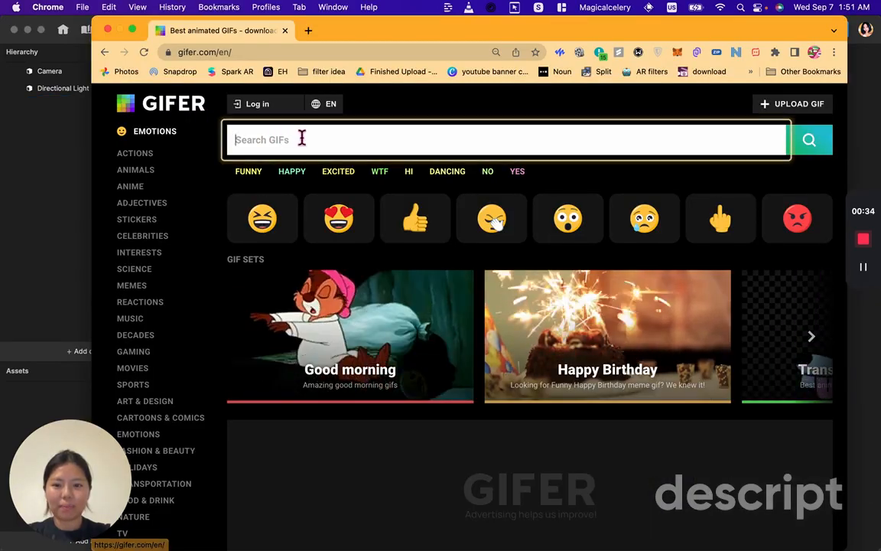
text(heart animation)
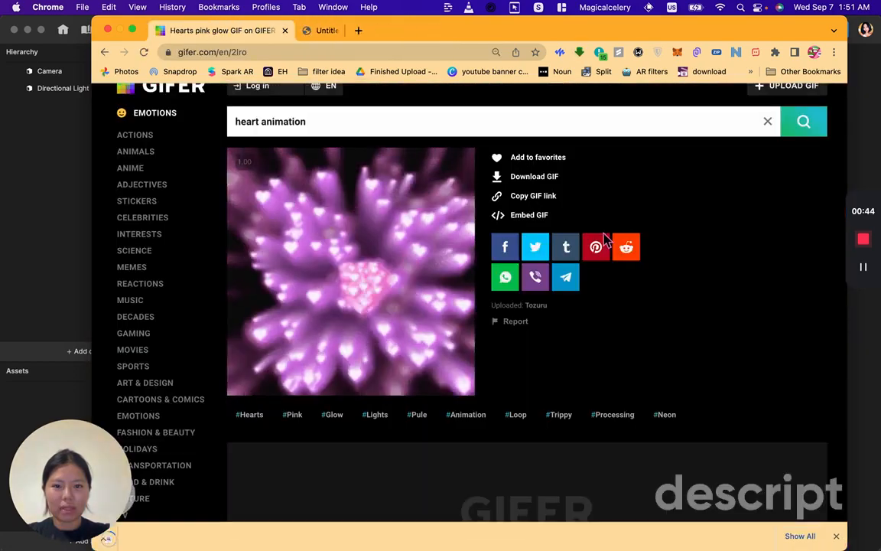
click(604, 71)
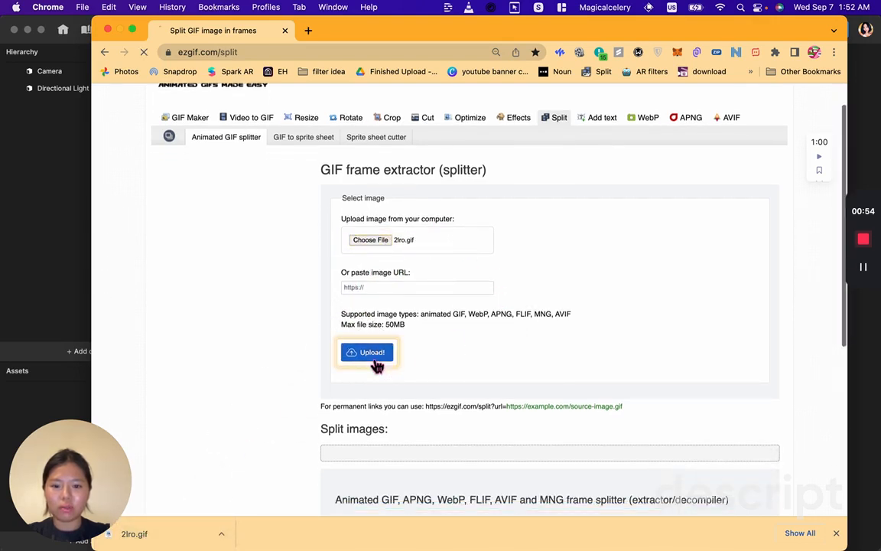
Step: Split 2lro.gif on ezgif into JPG frames and download them as a ZIP
click(367, 353)
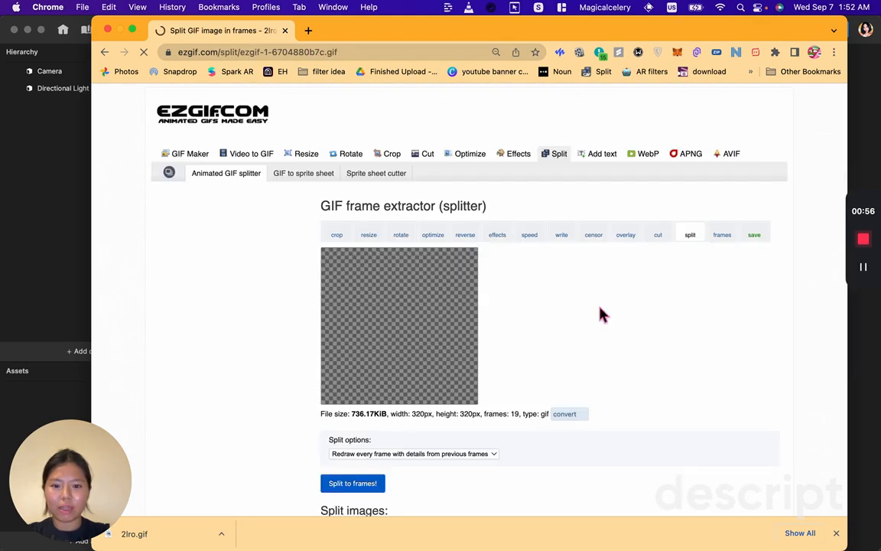
click(413, 454)
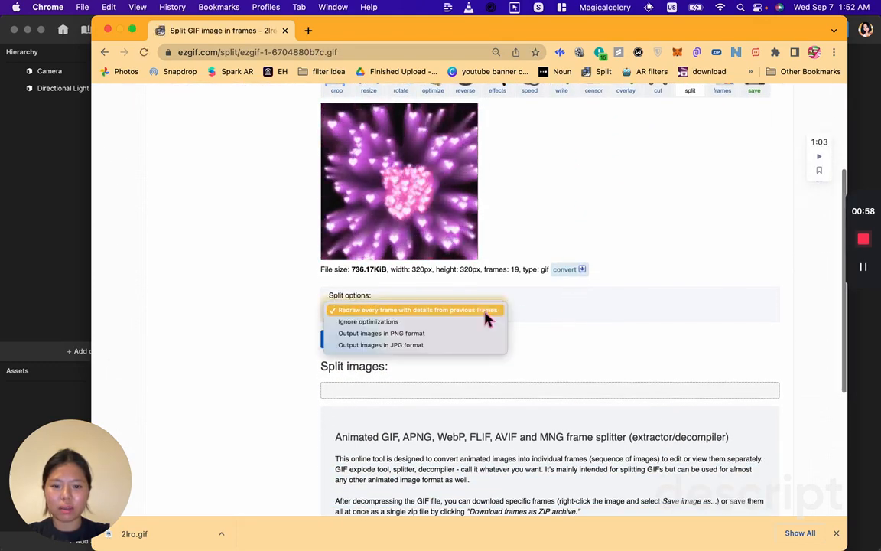
click(417, 309)
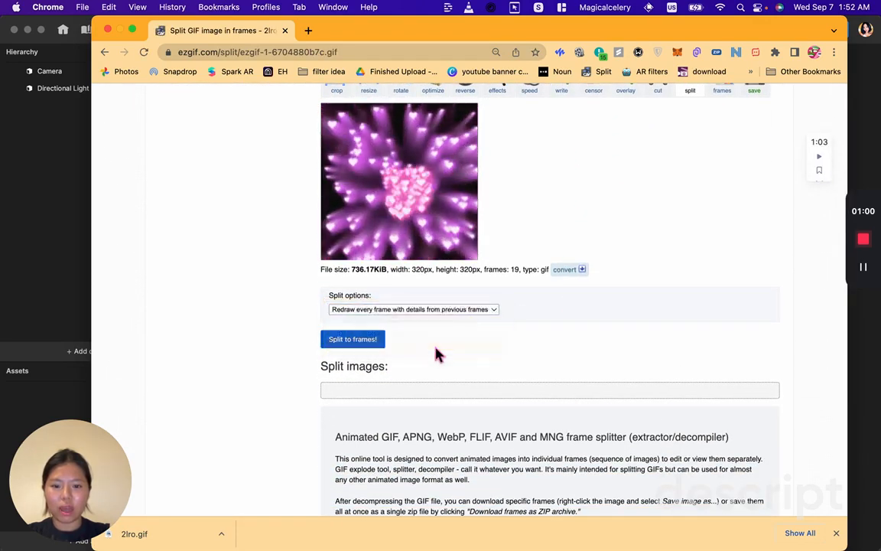
click(352, 339)
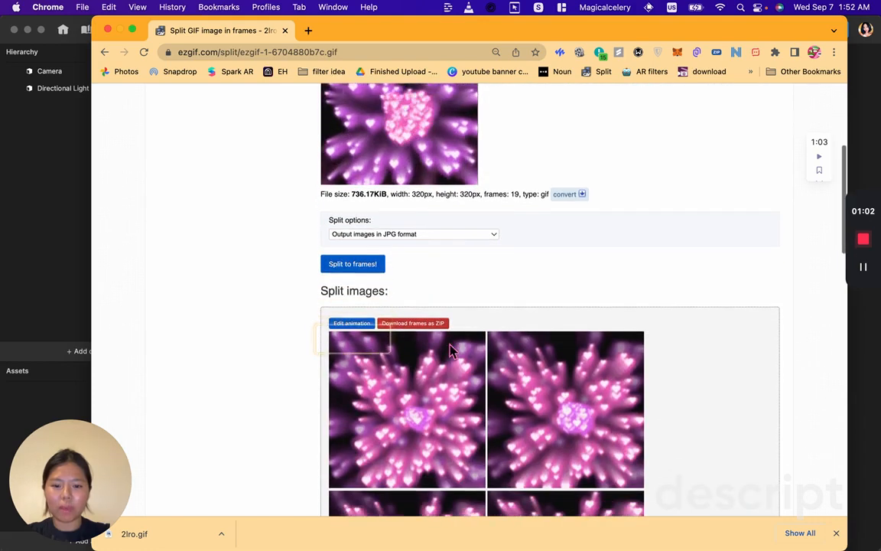
click(412, 323)
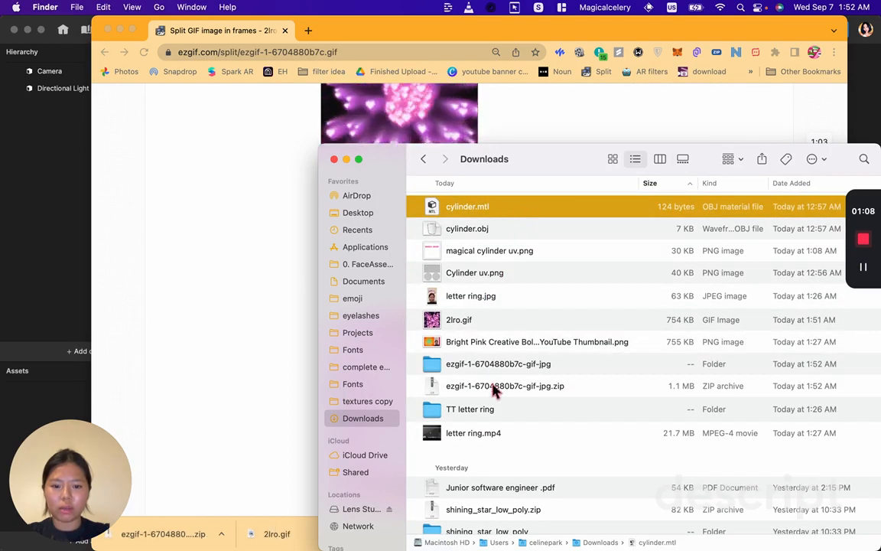
Step: Open the unzipped ezgif-…-gif-jpg folder in Downloads to view the frame JPGs
double_click(498, 364)
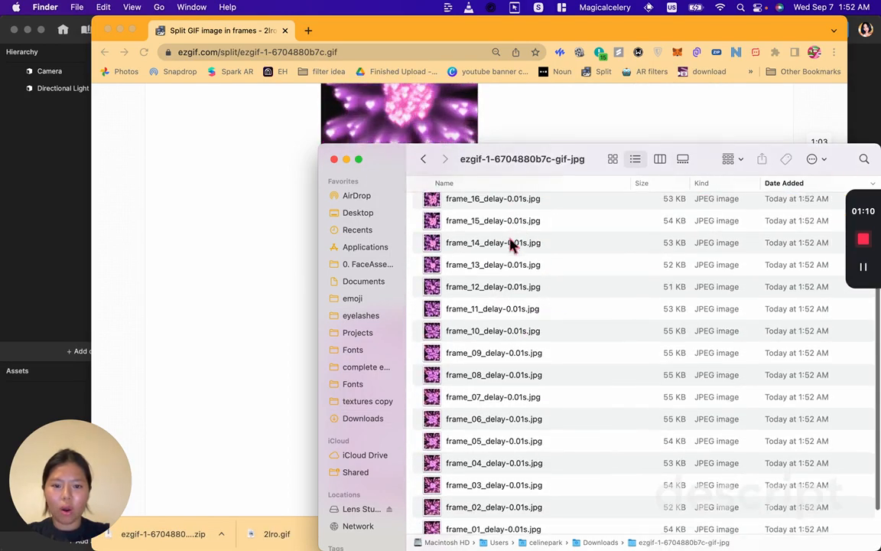
click(494, 340)
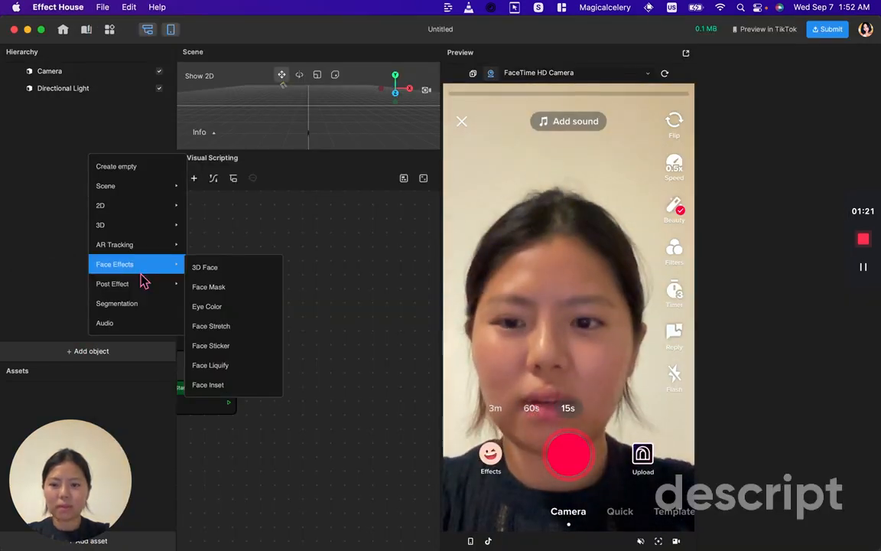
Step: Add an Eye Color effect and import heart frames 00–19 as a texture sequence
click(206, 306)
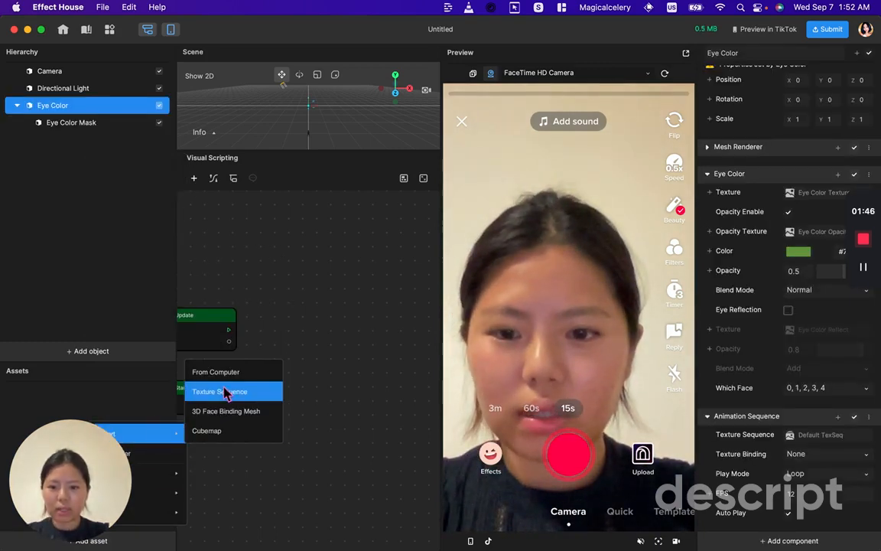
click(219, 391)
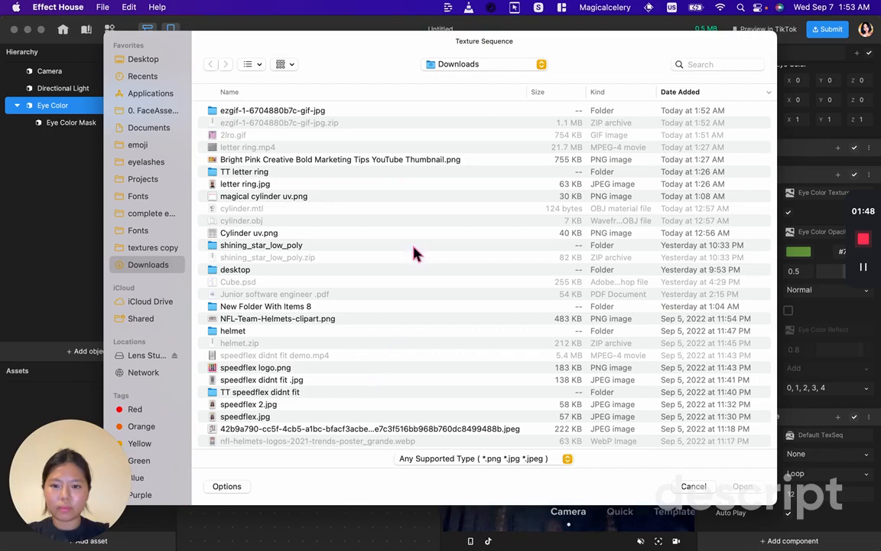
double_click(272, 111)
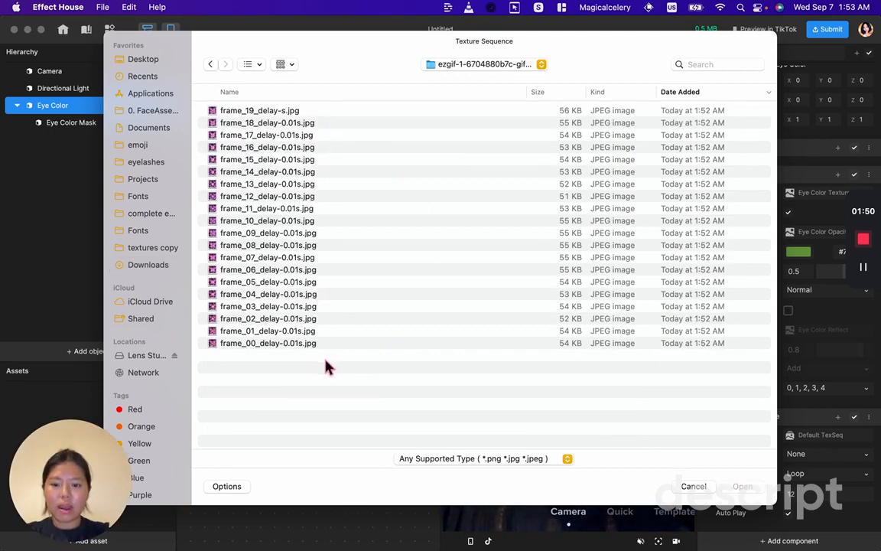
click(230, 92)
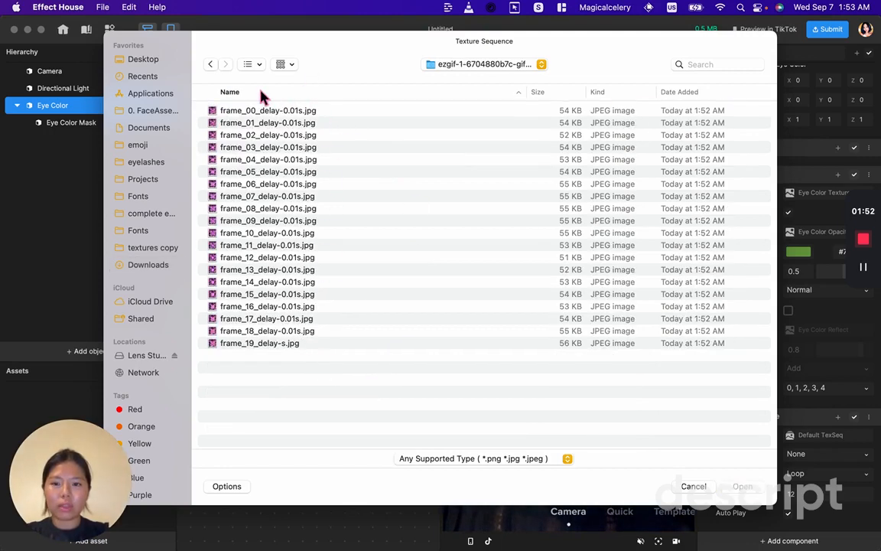
mouse_move(258, 123)
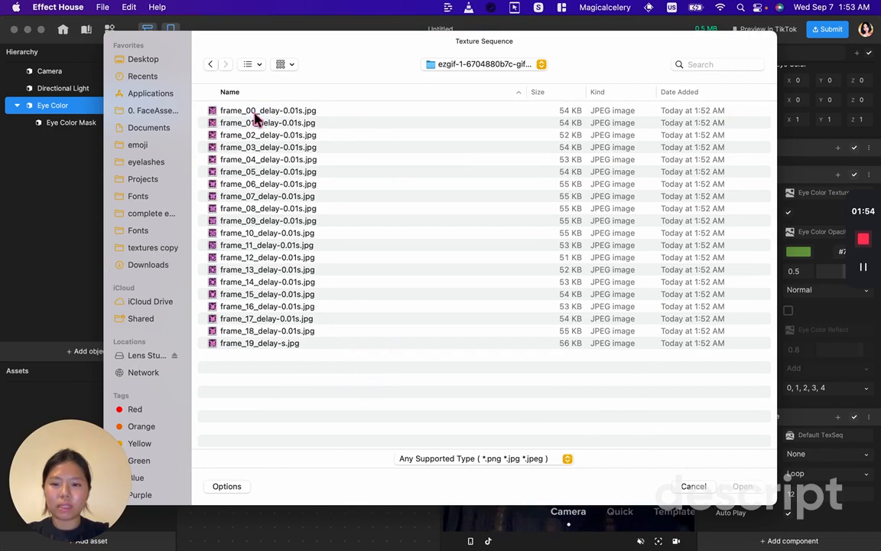
mouse_move(254, 353)
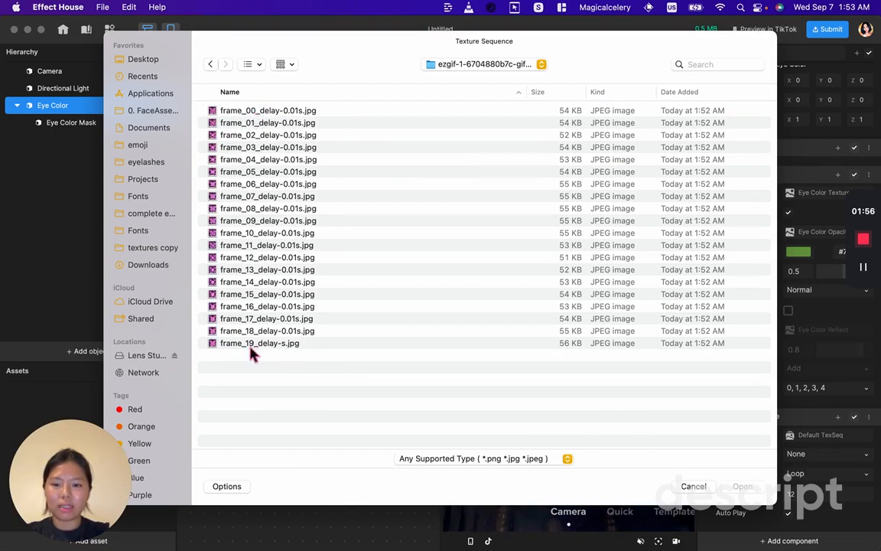
click(230, 92)
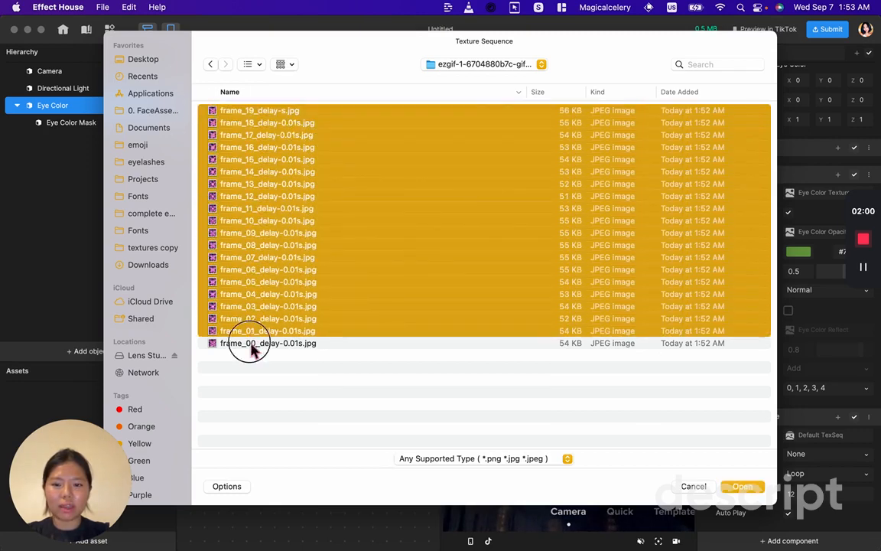
click(268, 411)
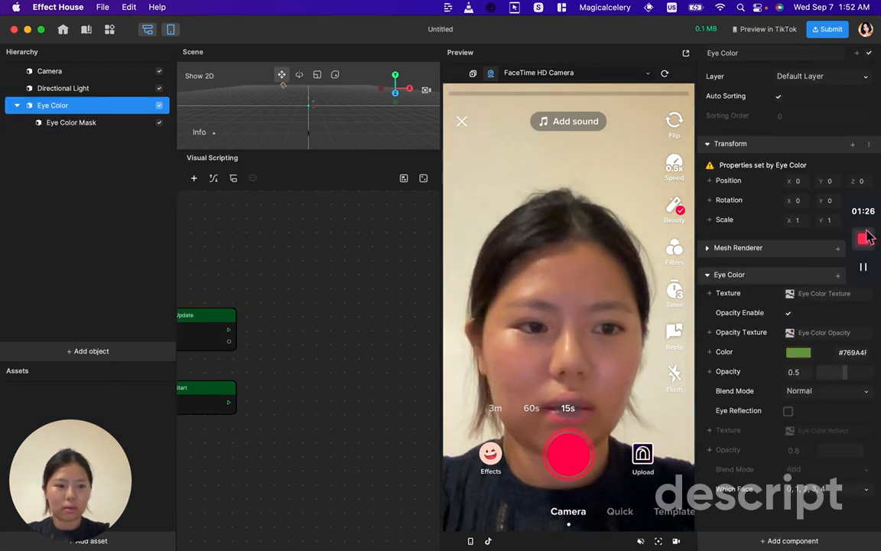
Step: Set the Animation Sequence's Texture Sequence to the frame_00_delay-0.01s heart frames
click(792, 541)
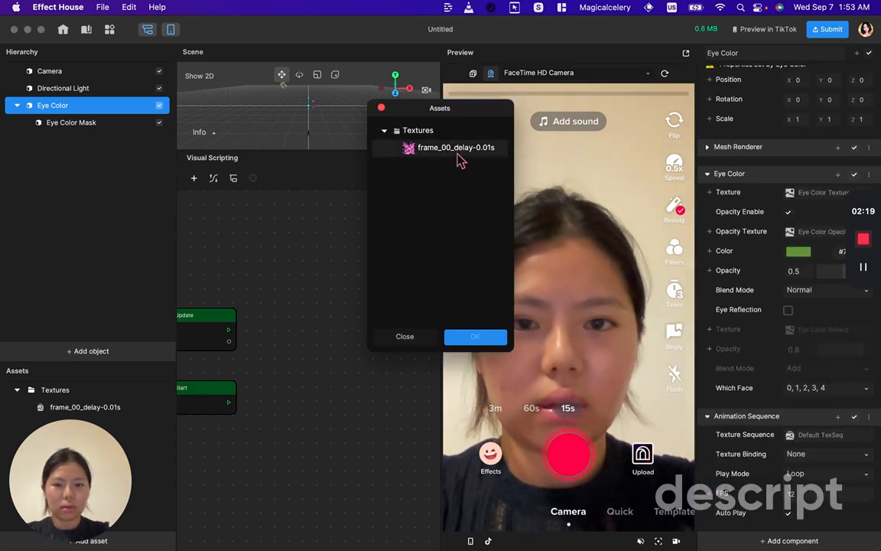
click(475, 337)
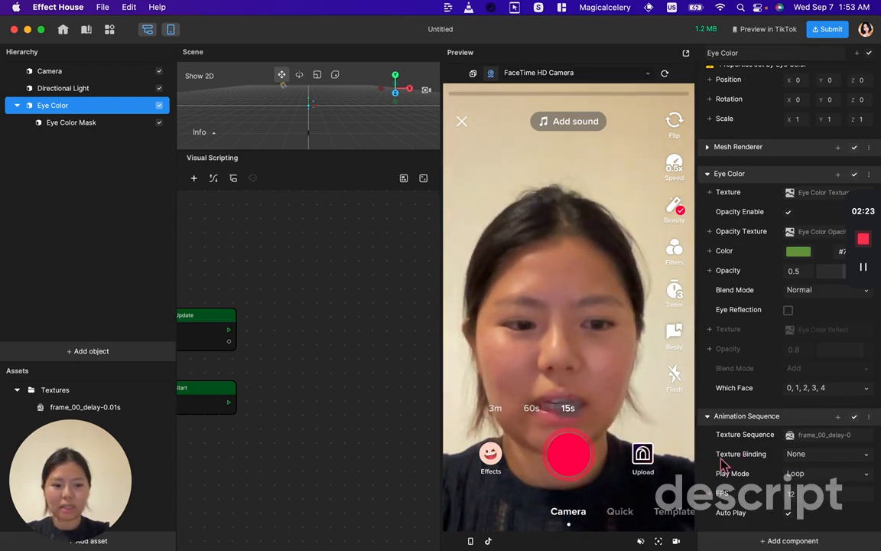
Step: Try OpacityTexture and InputTexture bindings, then settle on BaseTexture
click(826, 454)
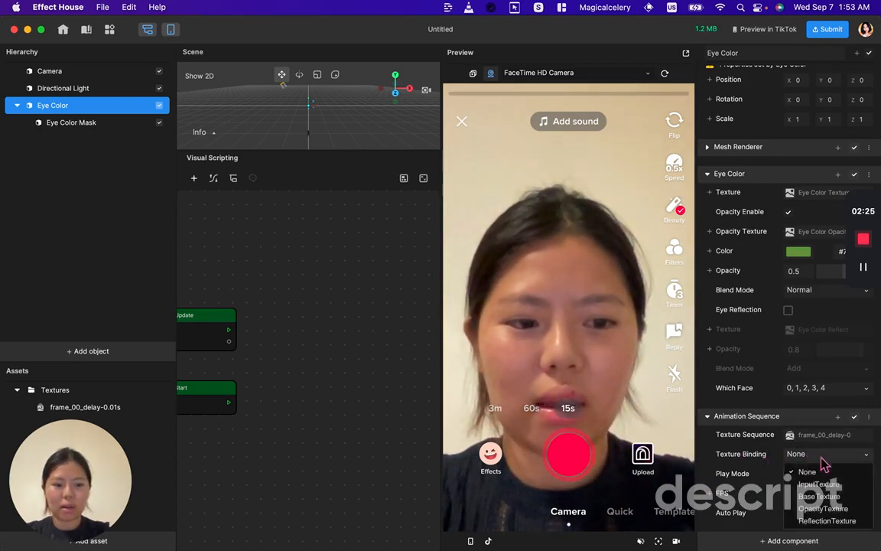
click(818, 484)
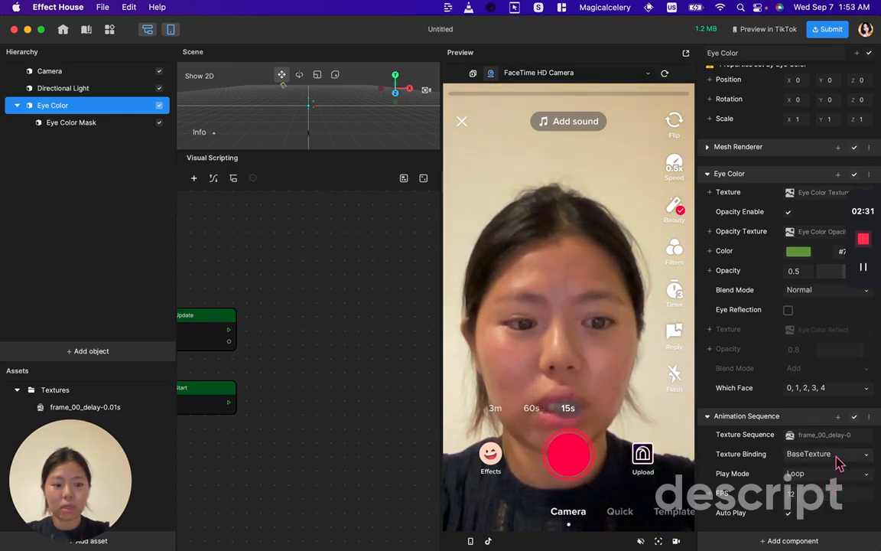
click(826, 454)
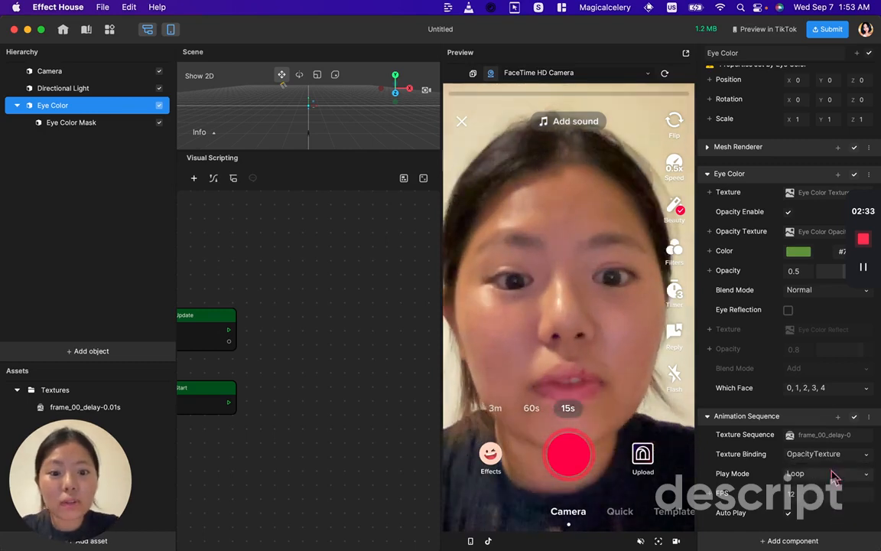
click(827, 453)
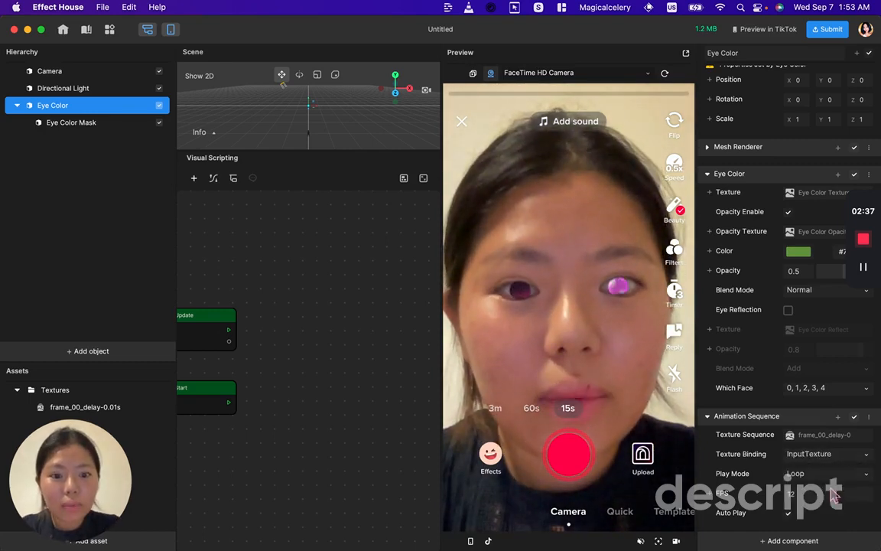
click(826, 453)
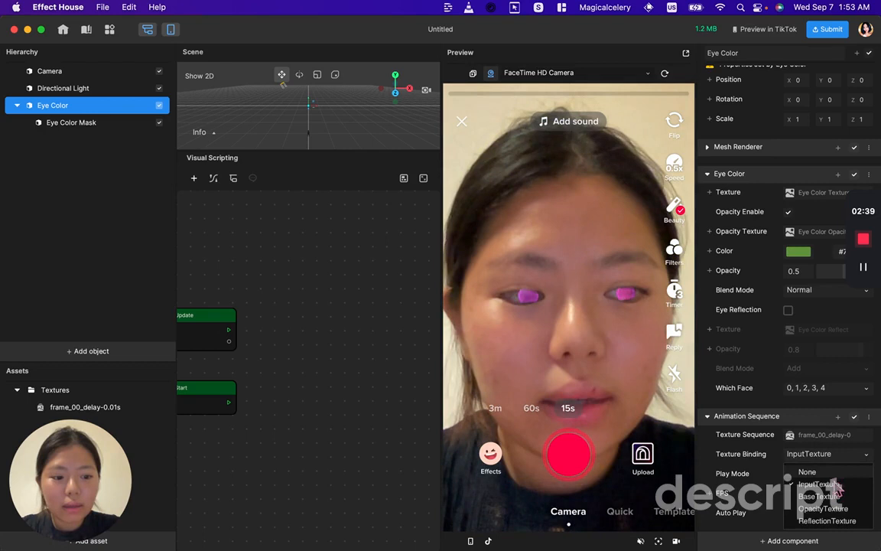
click(819, 496)
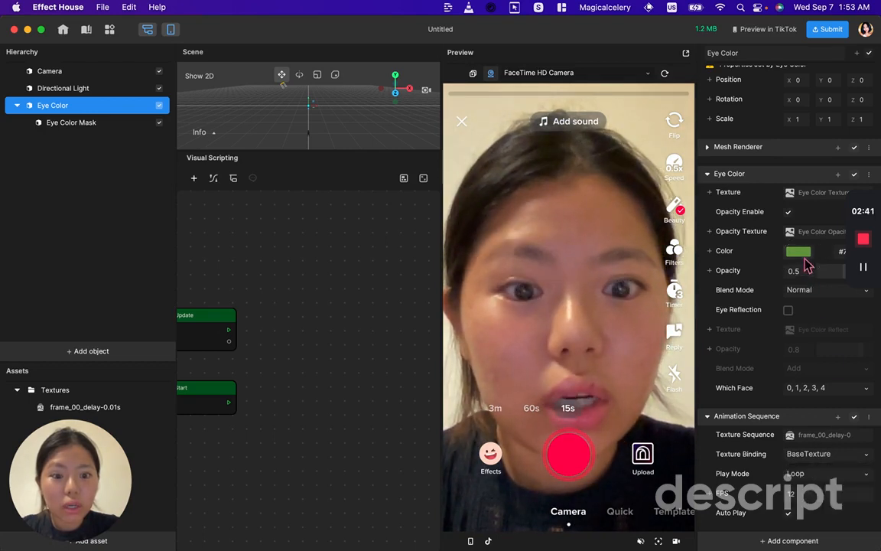
Step: Give the Eye Color a magenta tint, opacity 1, and Overlay blend mode
click(799, 251)
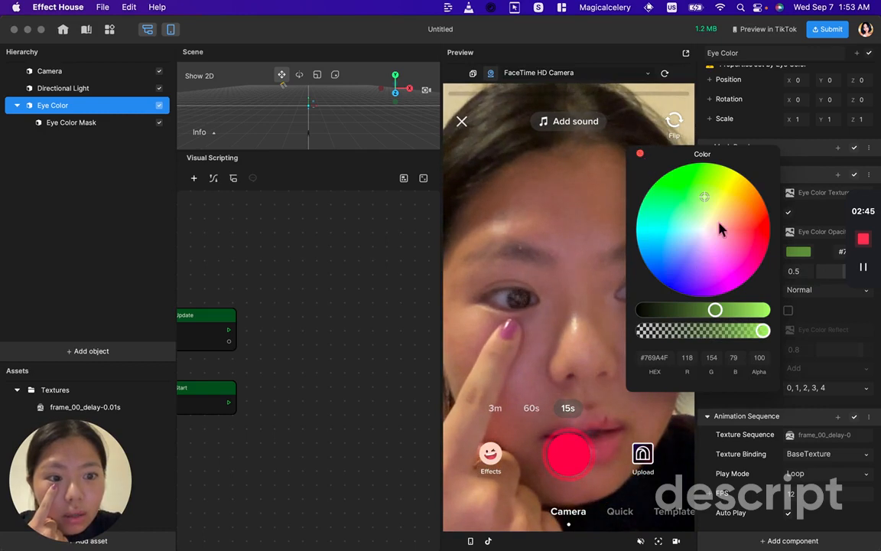
click(732, 272)
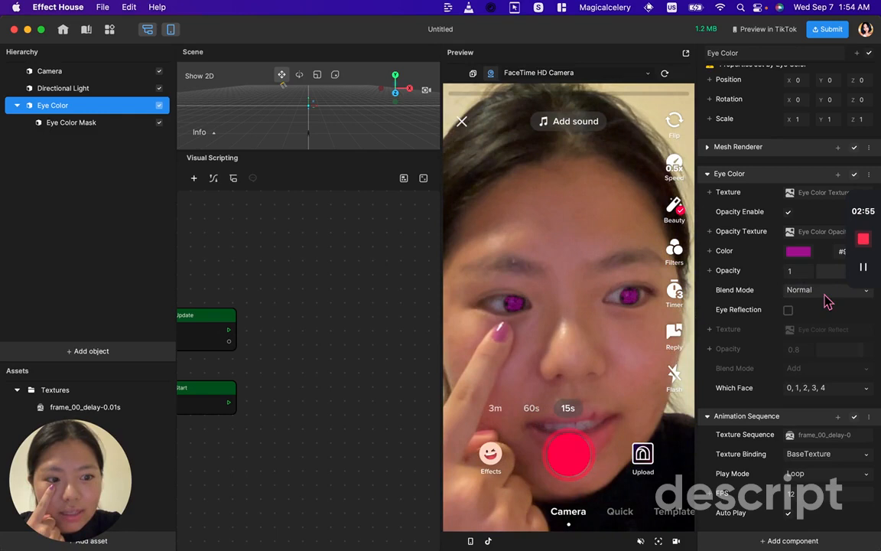
click(826, 290)
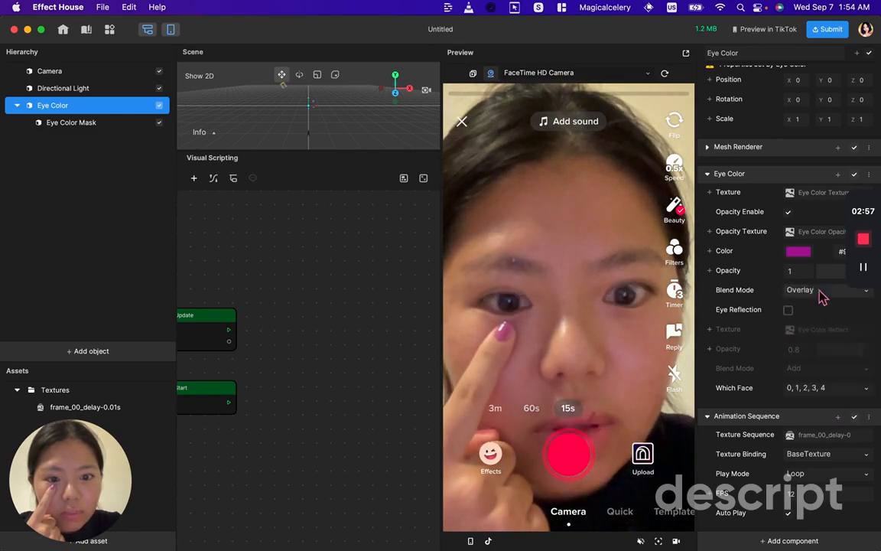